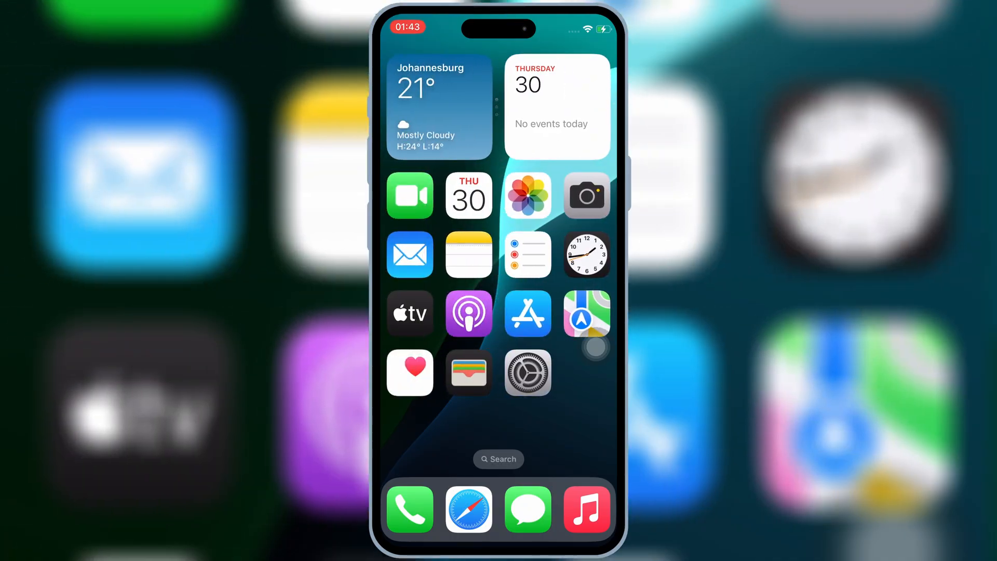
Step: Check the iPhone's About information under Settings > General, then return Home
left_click(528, 372)
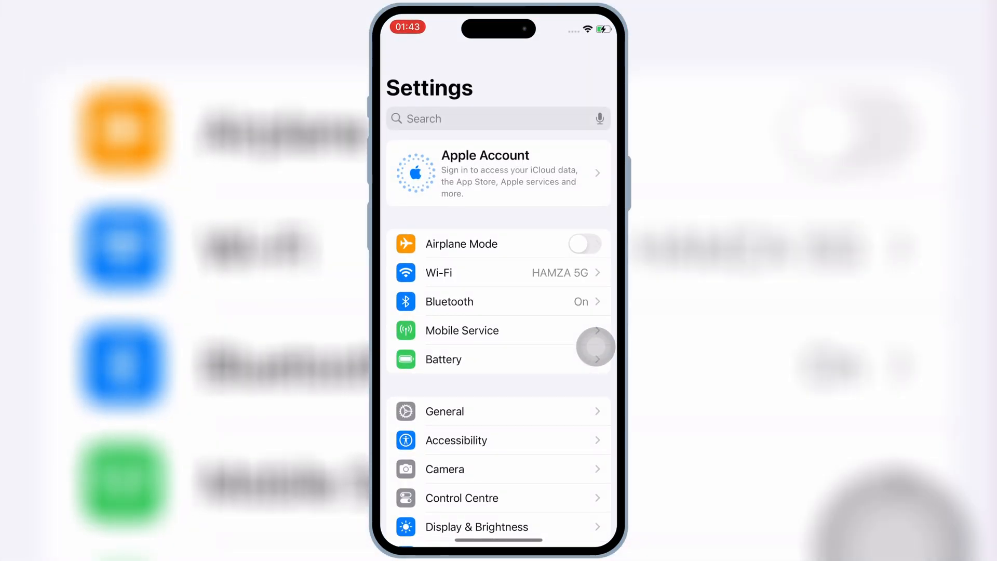
left_click(444, 412)
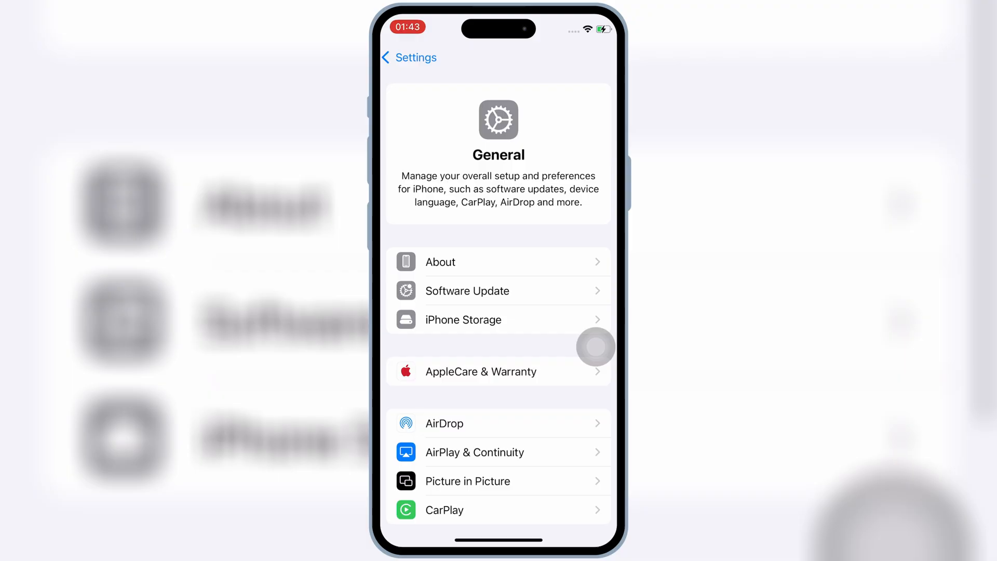
left_click(439, 262)
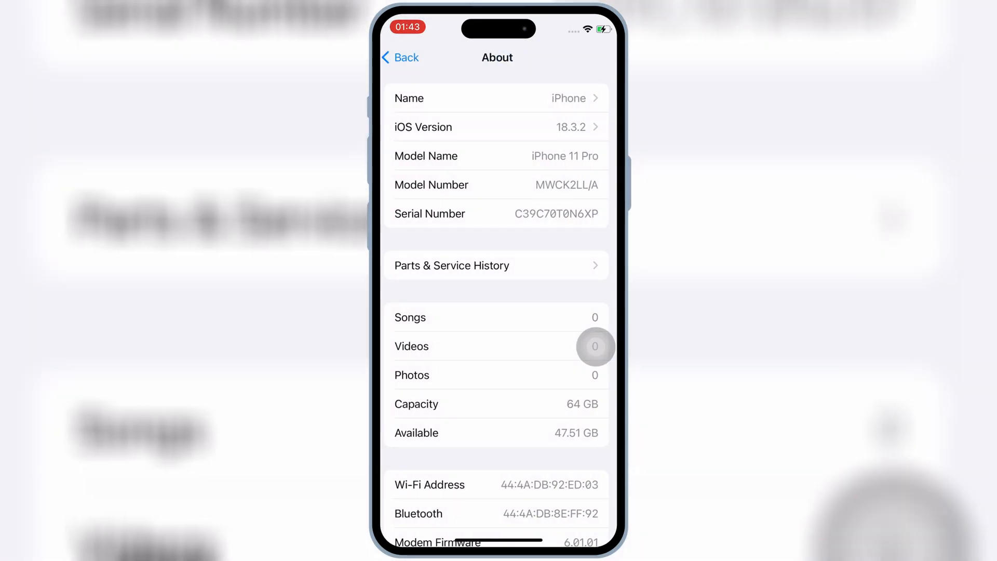
left_click(400, 57)
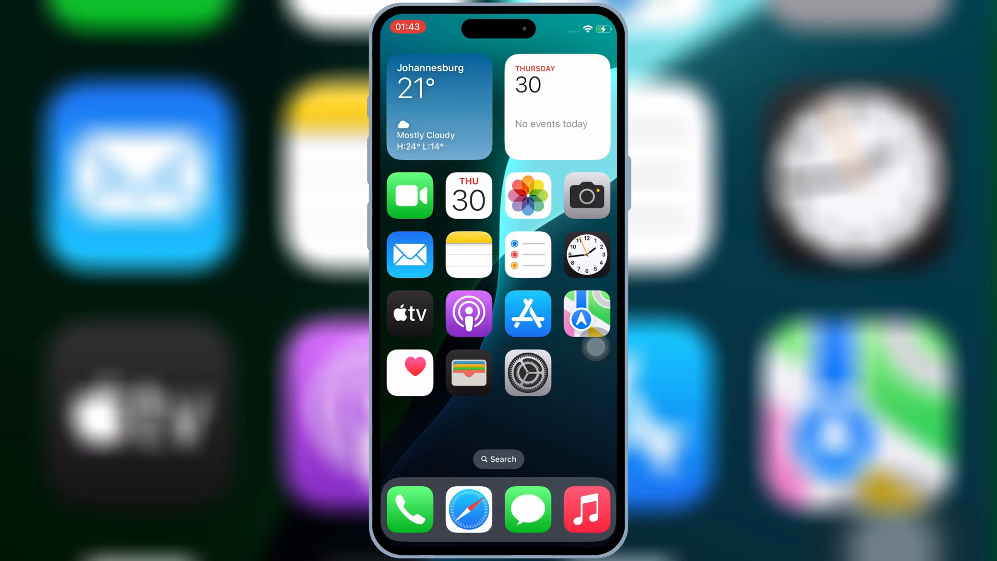
Step: In Safari, reach skibiditech.co and allow the Skibidi configuration profile download
left_click(468, 509)
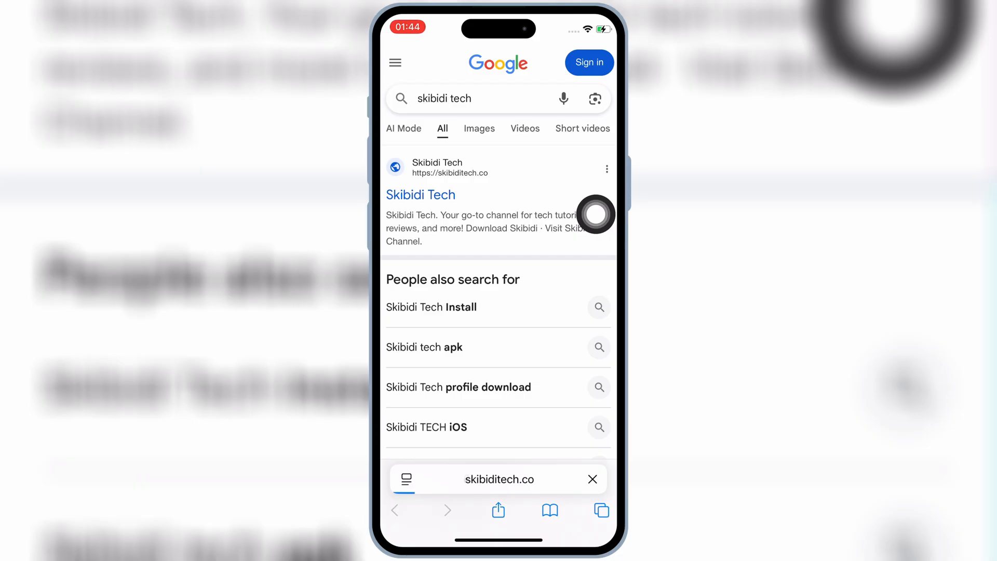
left_click(421, 195)
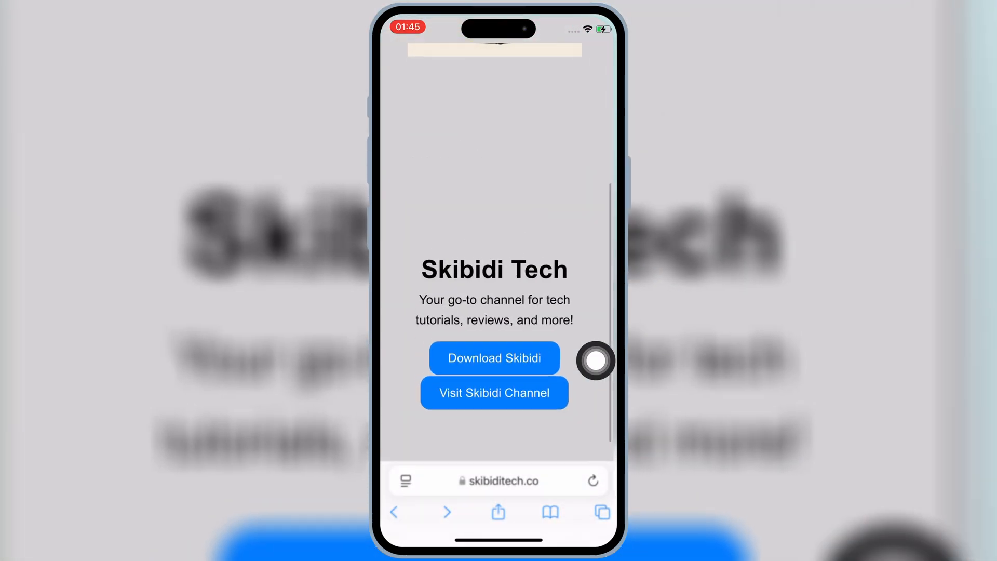
left_click(493, 358)
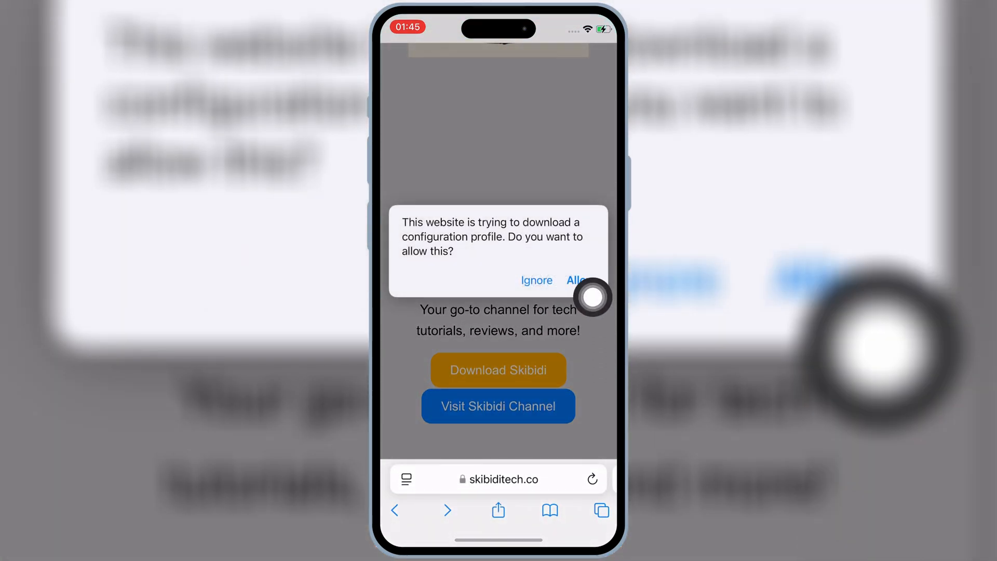
left_click(579, 280)
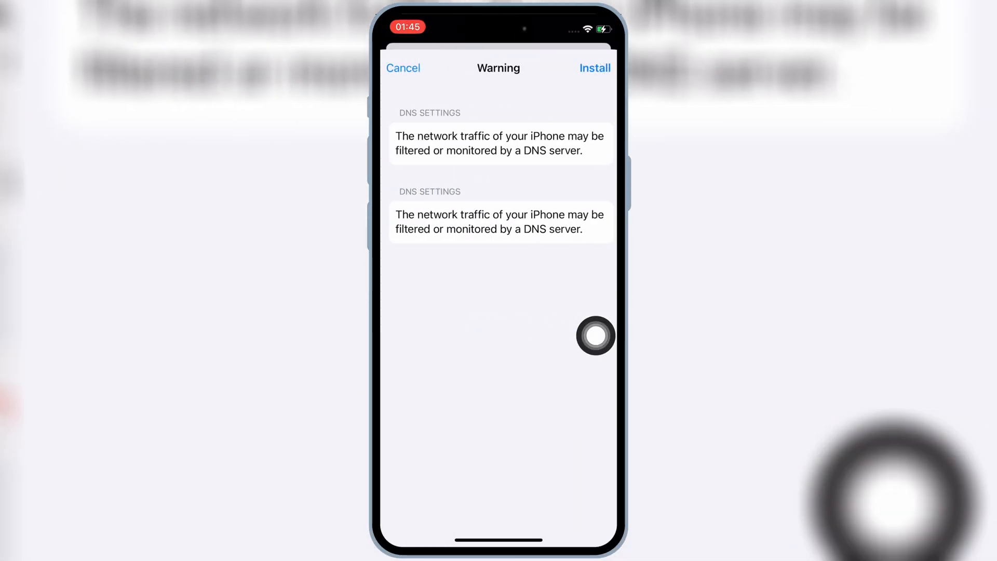
Step: Confirm installing the Skibidi DNS profile in Settings and return to the home screen
left_click(594, 68)
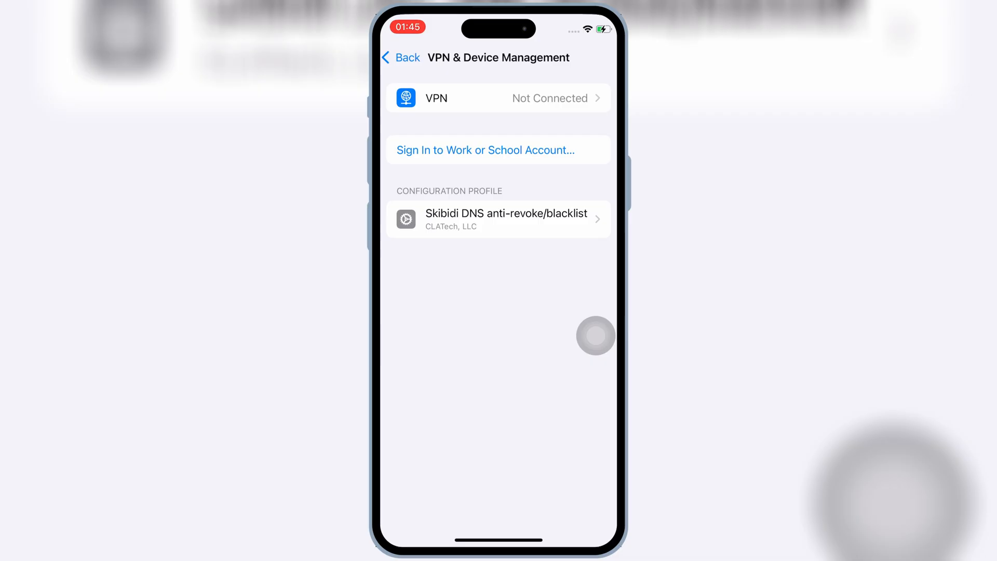
left_click(401, 57)
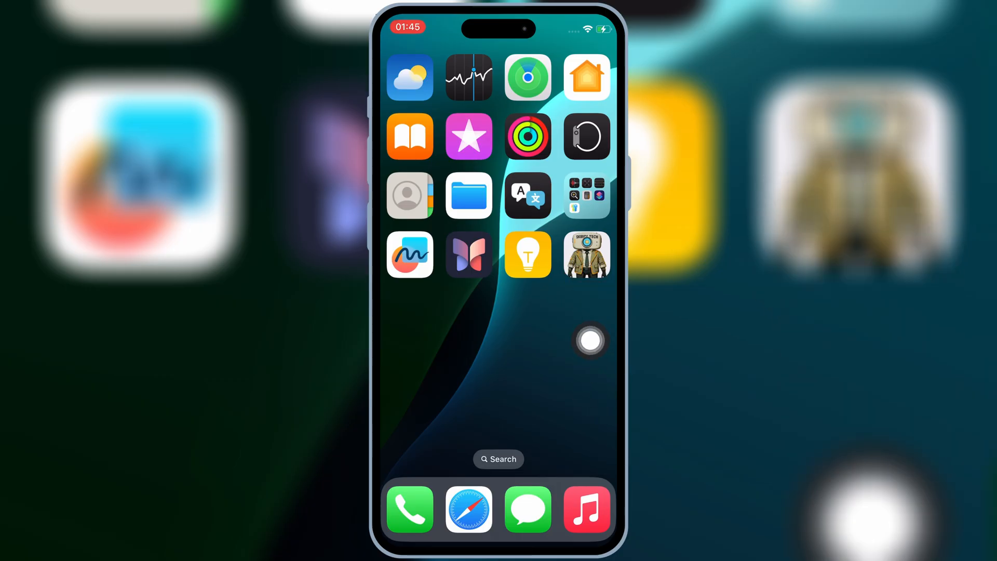
Step: From the Skibidi Tech web app, get the eSign app from its Download eSign listing
left_click(585, 255)
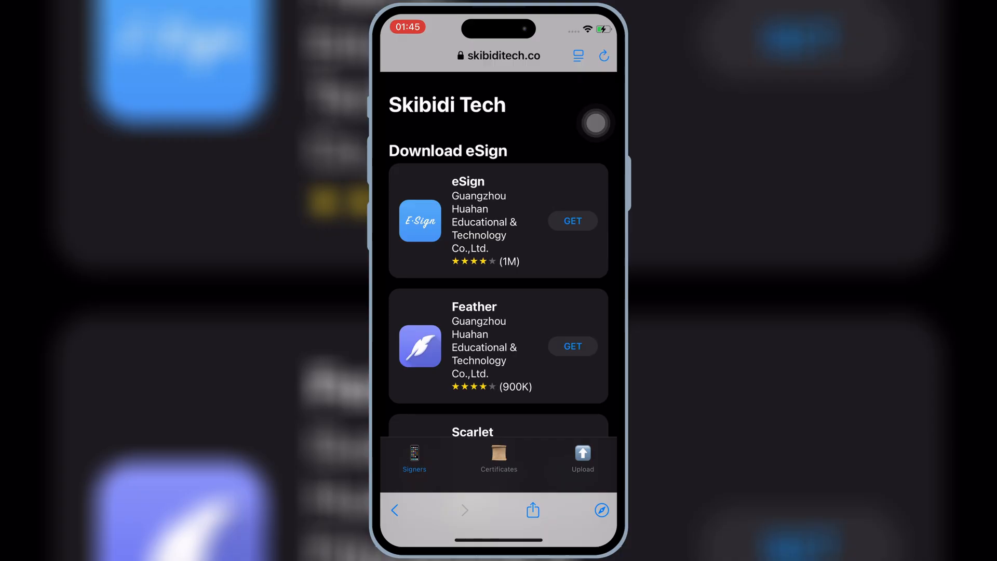
scroll("down", 3)
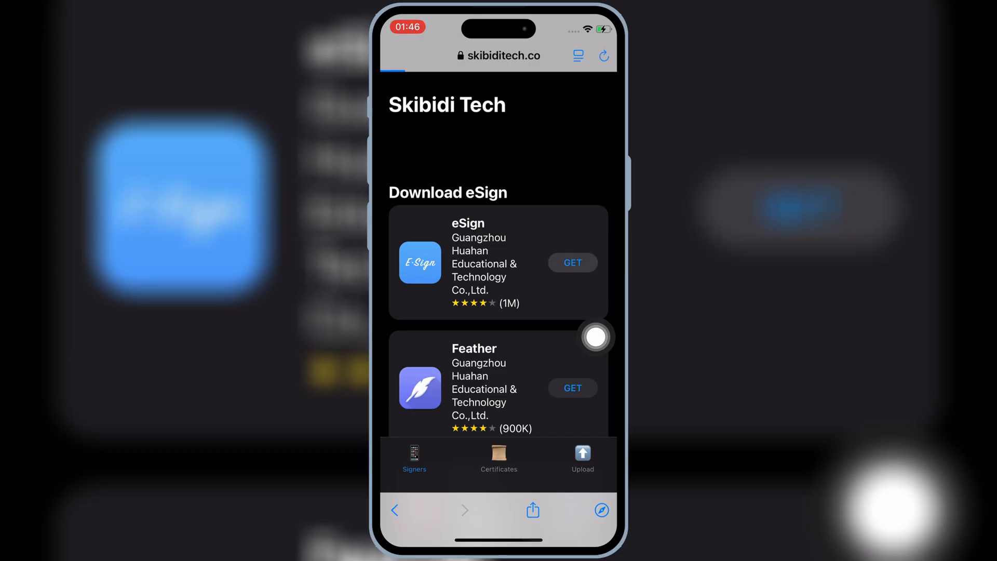
left_click(571, 263)
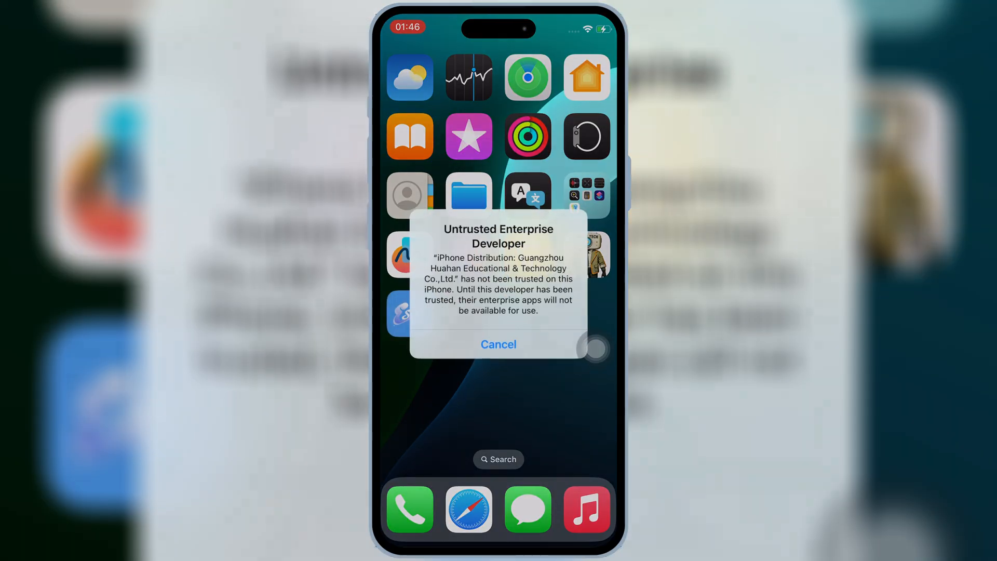
Step: Dismiss the untrusted alert and trust the Guangzhou Huahan developer with Allow & Restart
left_click(497, 343)
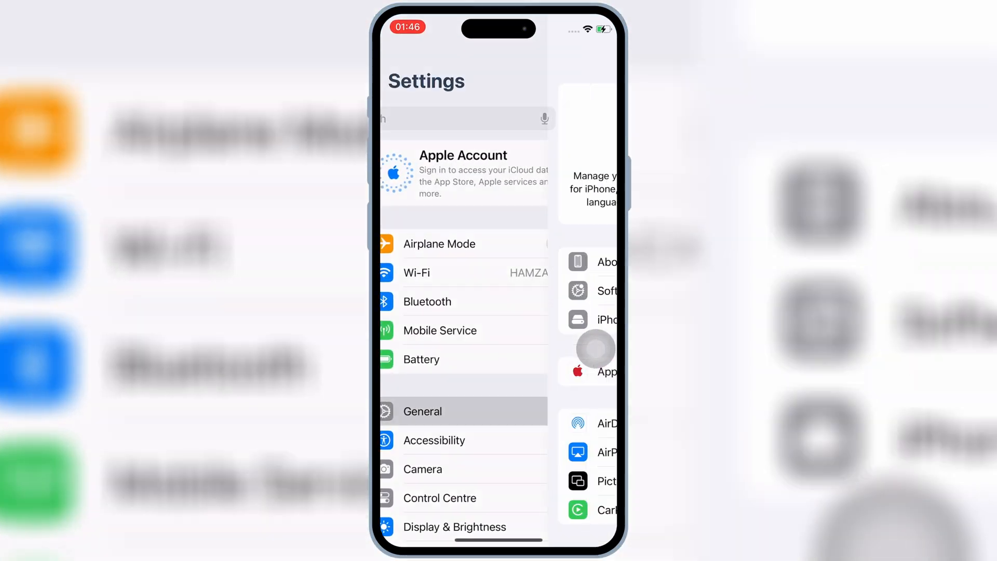
left_click(422, 412)
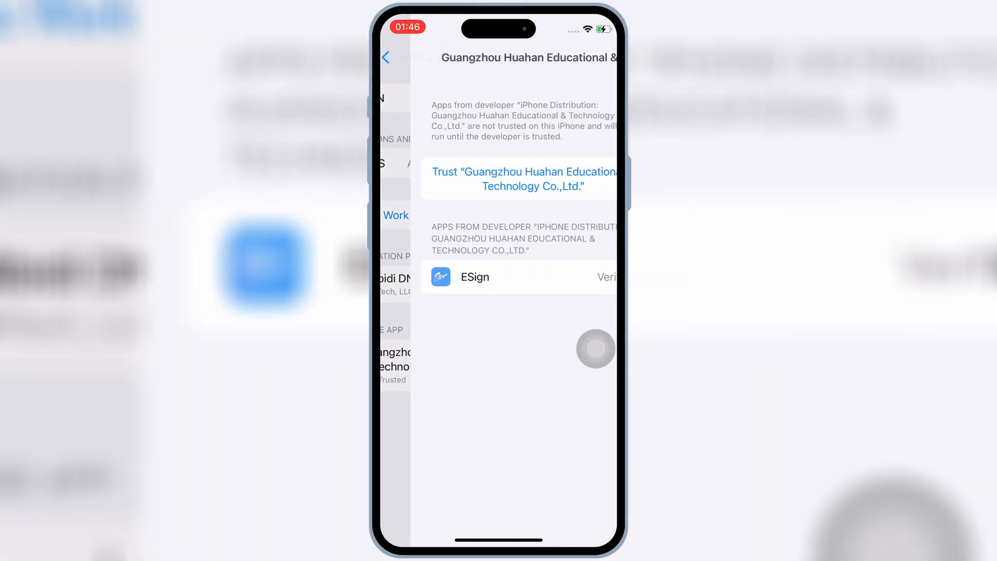
left_click(498, 179)
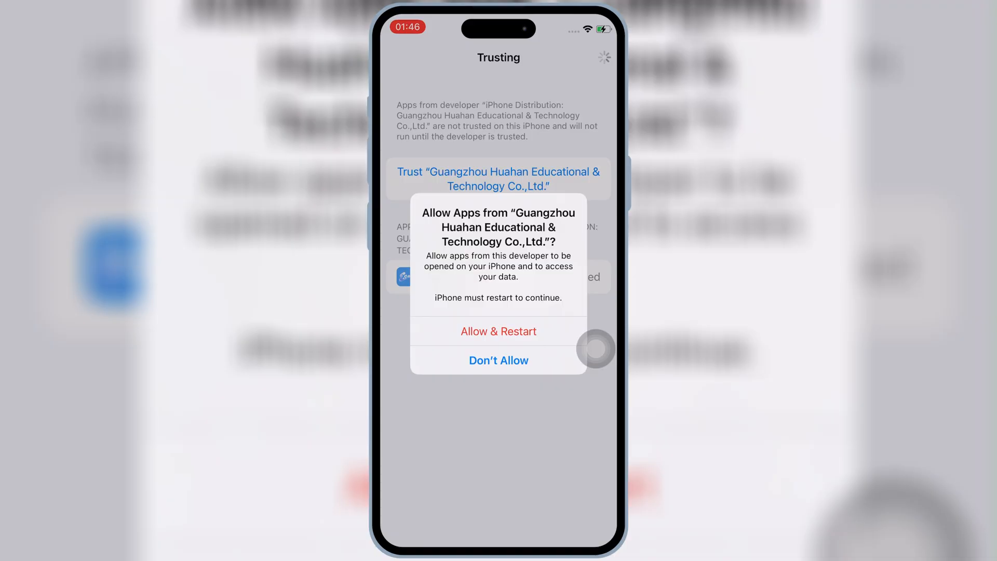
left_click(499, 331)
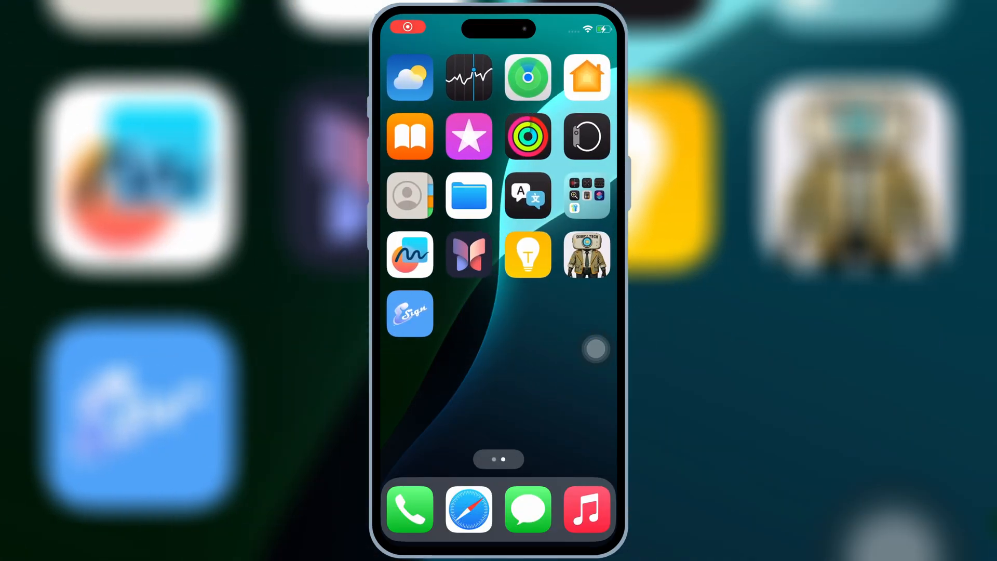
Step: Launch eSign, accept its service agreement, and return to the Skibidi Tech listing
left_click(410, 313)
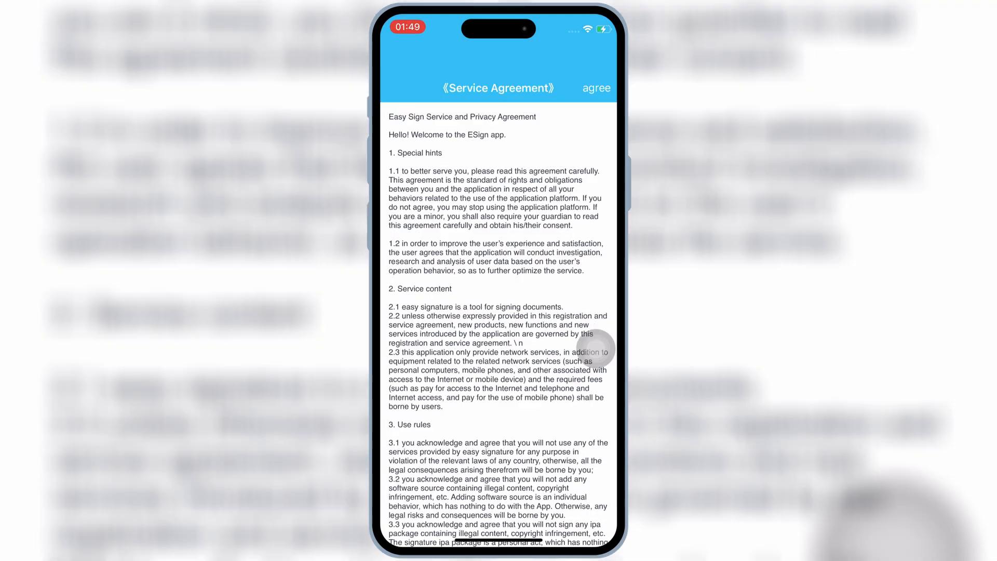
left_click(596, 88)
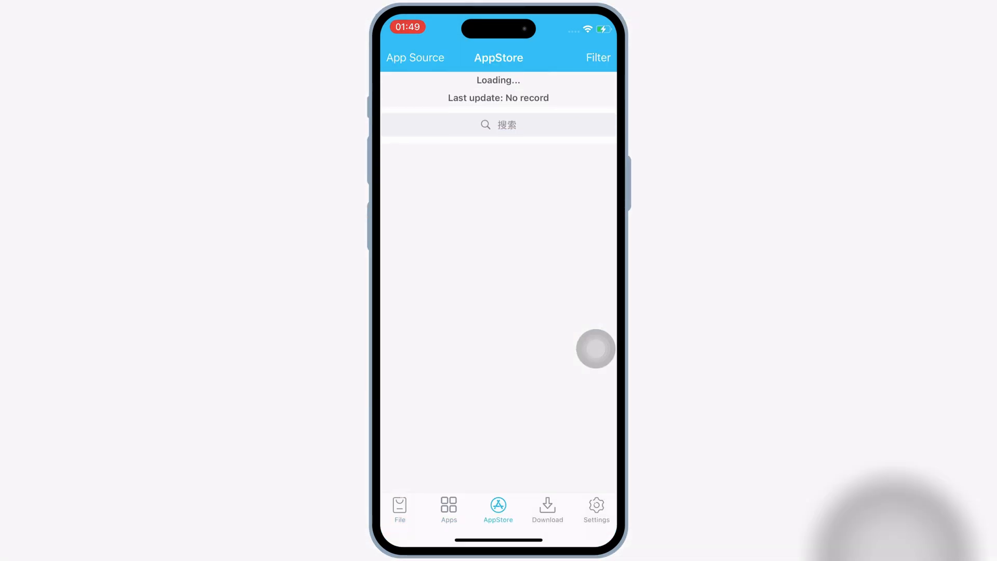
left_click(399, 510)
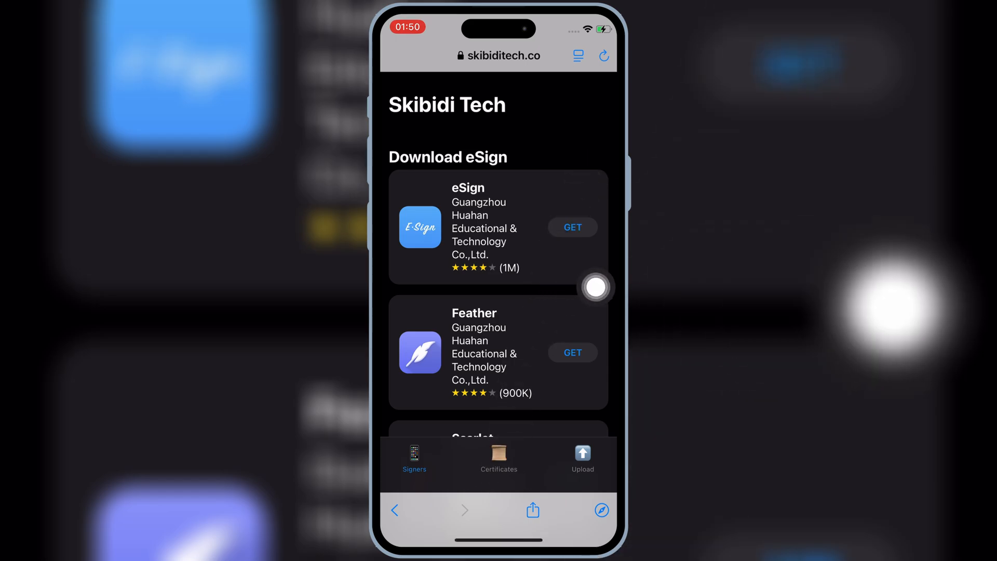
Step: Get the Guangzhou Huahan certificate as GUAN.zip and save it to Files
left_click(498, 458)
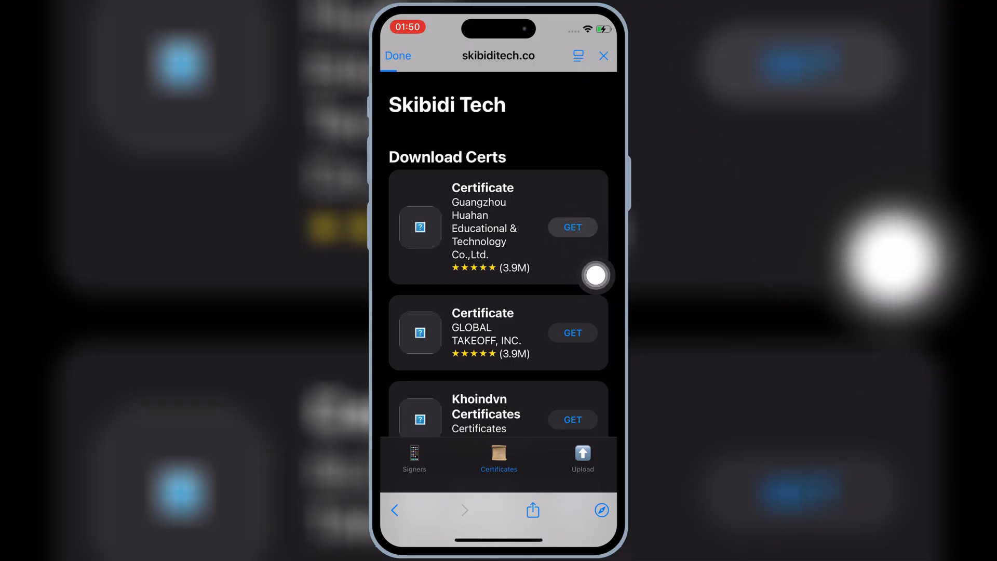
left_click(572, 228)
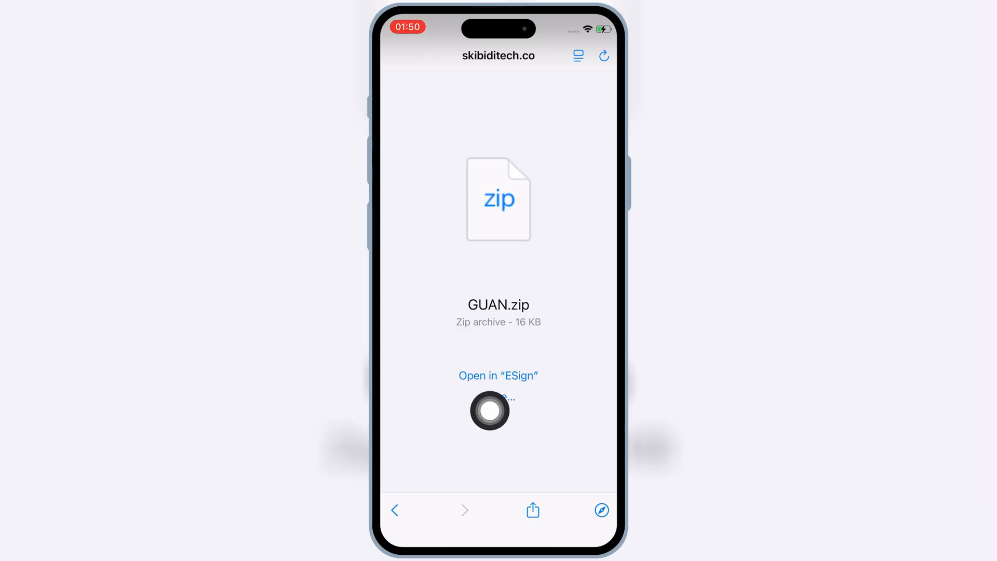
left_click(533, 510)
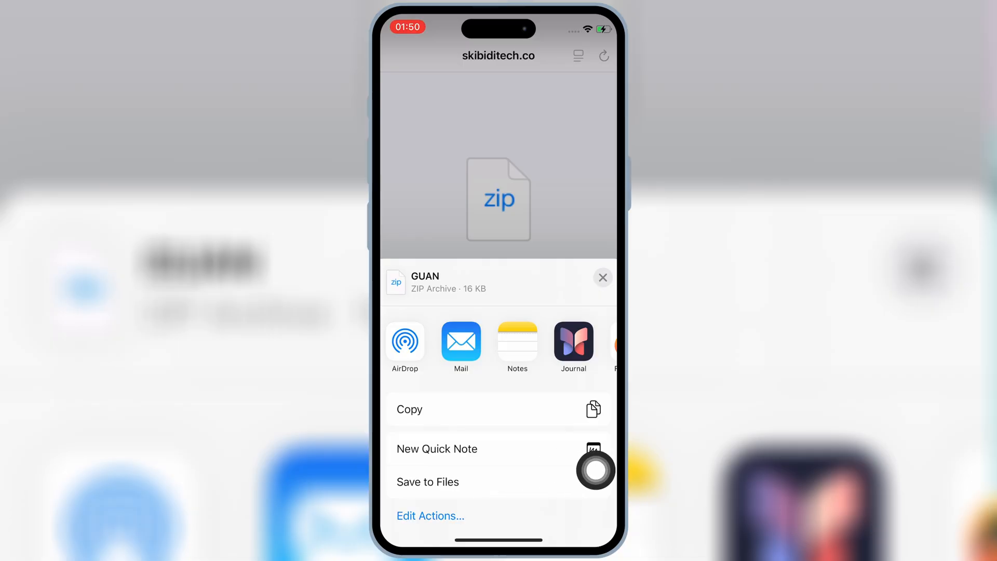
left_click(426, 481)
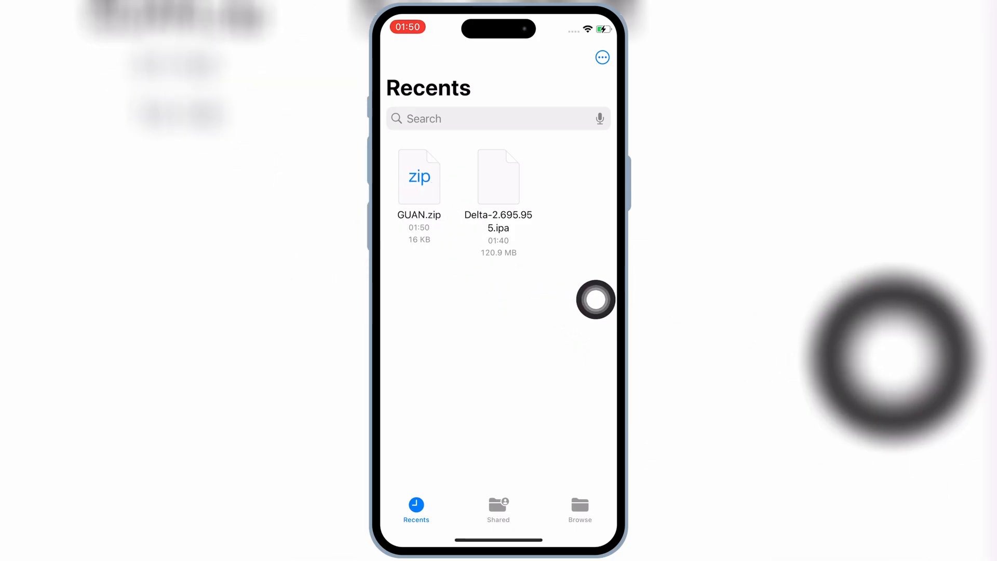
Step: Locate GUAN.zip under On My iPhone in Files, then launch eSign
left_click(579, 509)
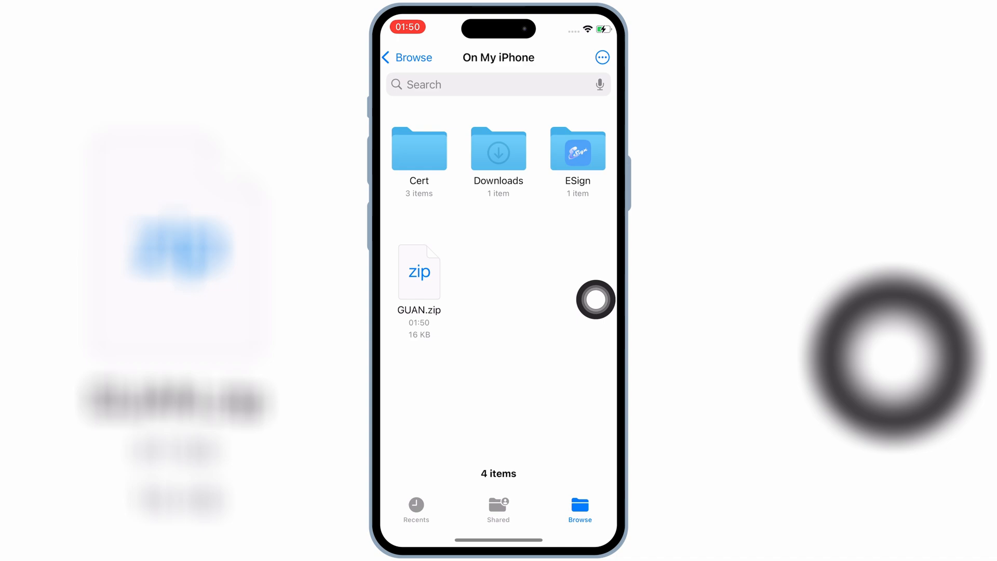
left_click(418, 149)
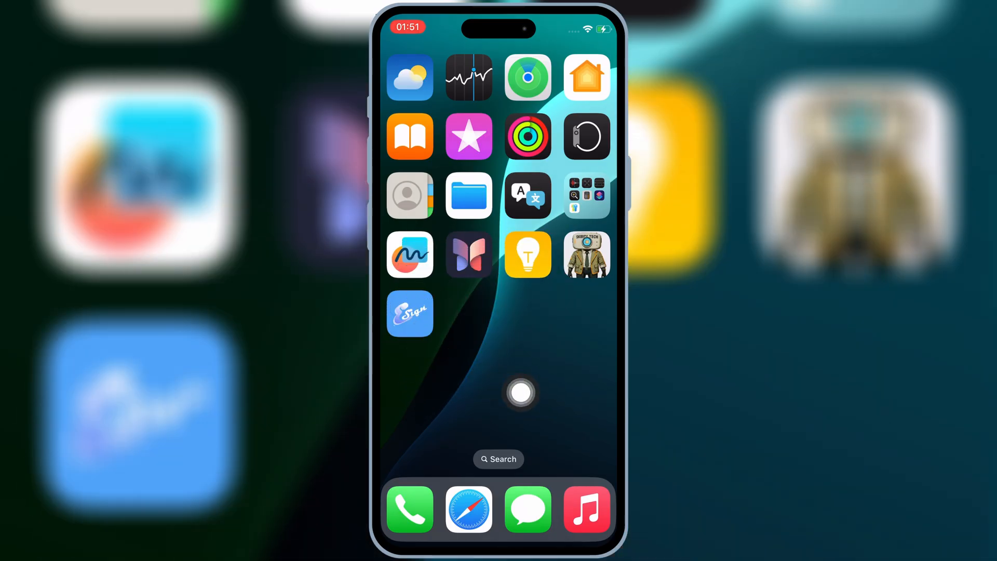
left_click(468, 196)
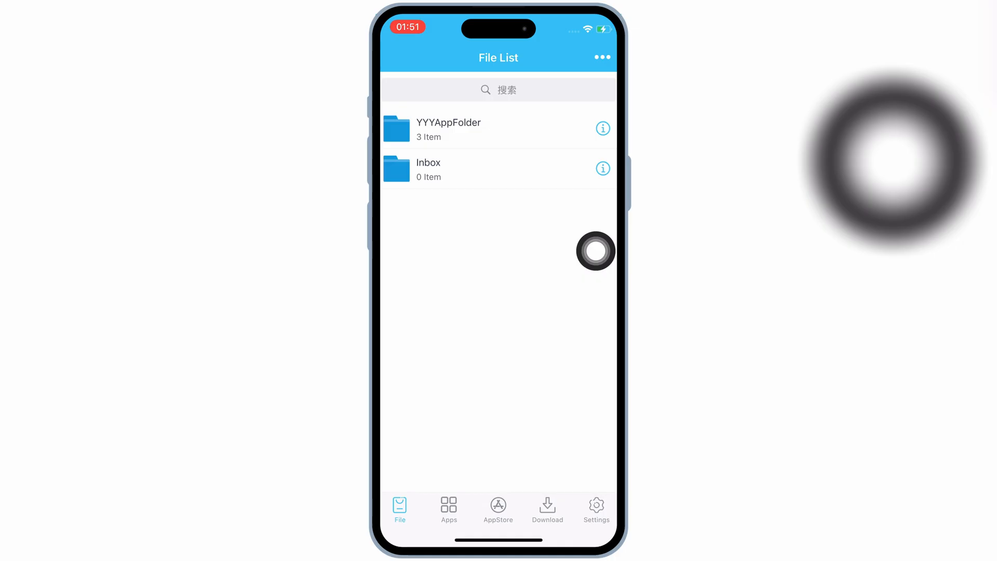
Step: Import cert.mobileprovision and cert.p12 from Files into eSign's file list
left_click(601, 57)
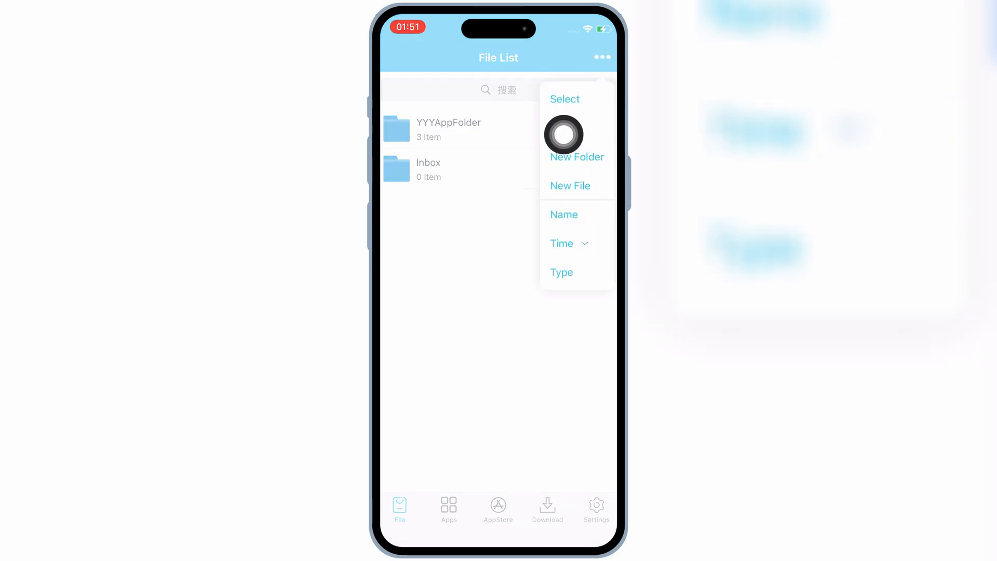
left_click(570, 186)
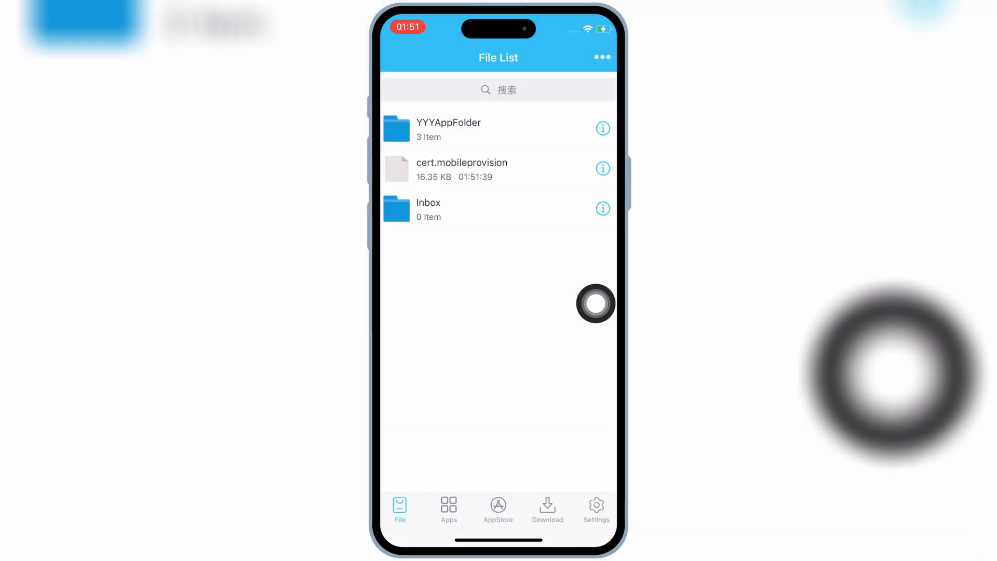
left_click(601, 57)
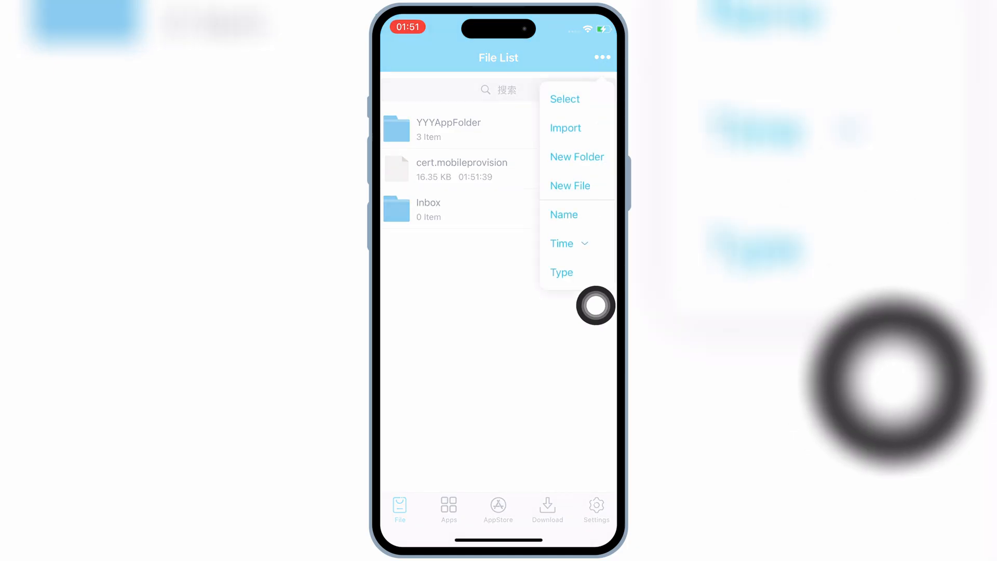
left_click(565, 128)
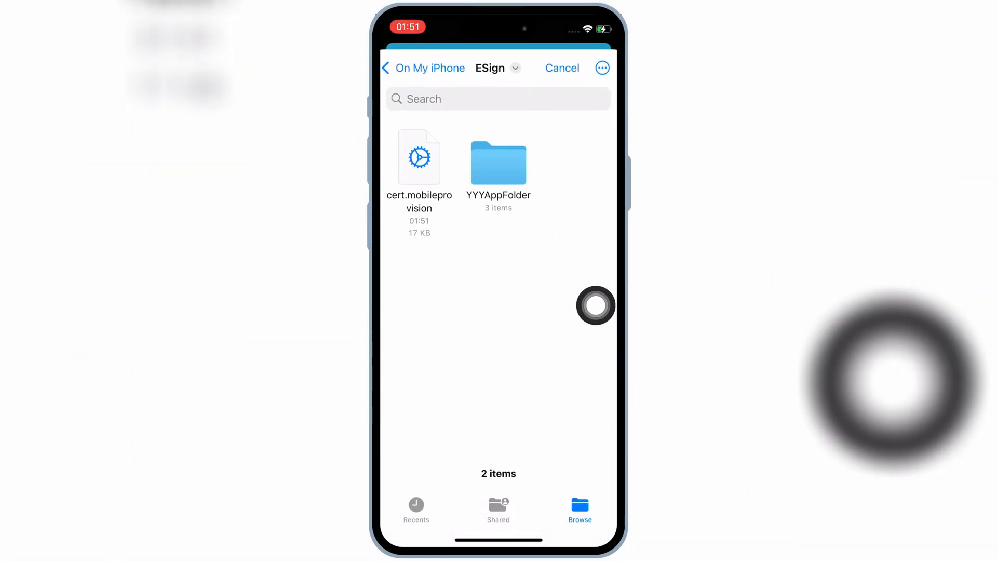
left_click(498, 162)
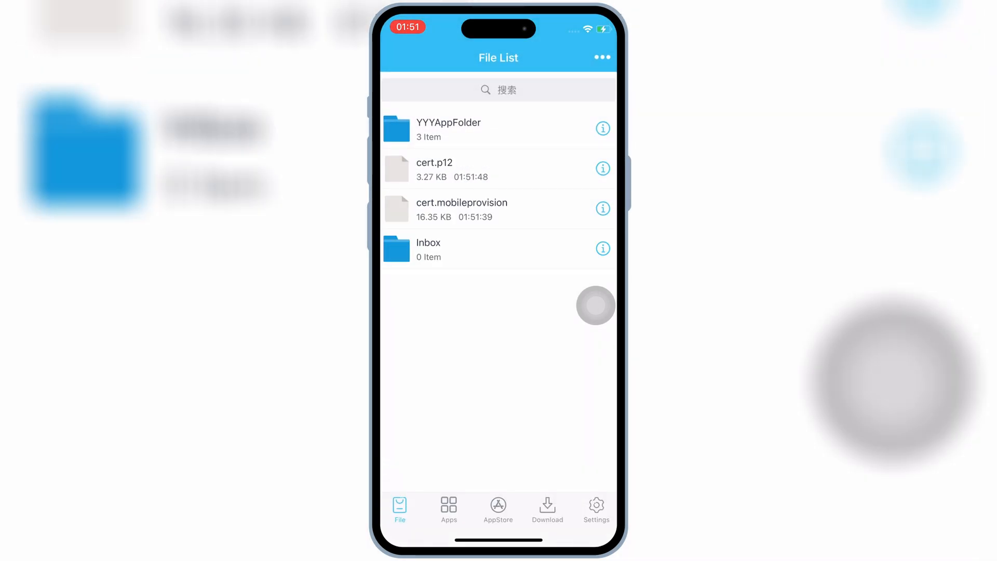
left_click(461, 209)
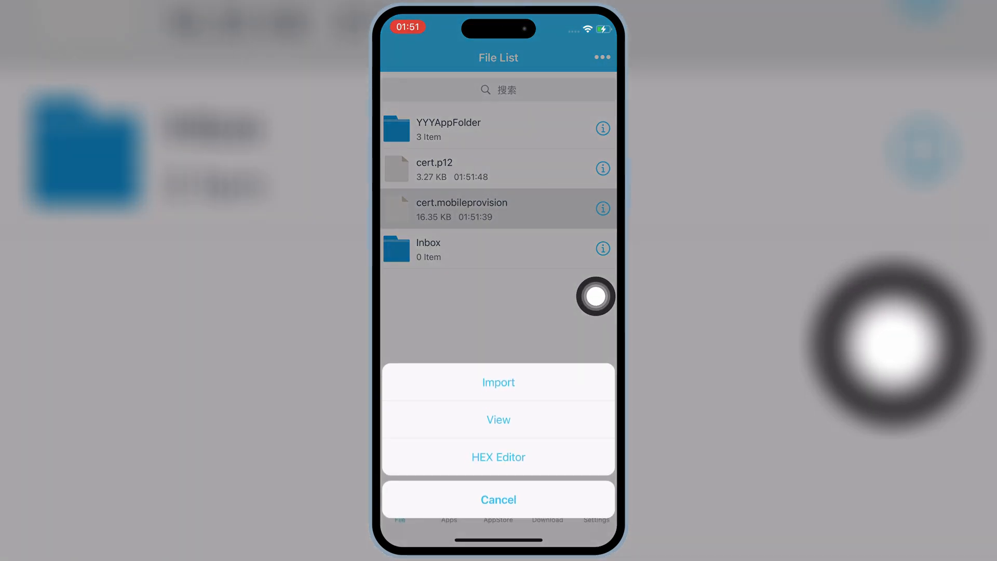
Step: Import the provisioning profile, then add cert.p12 to certificate management with its password
left_click(498, 382)
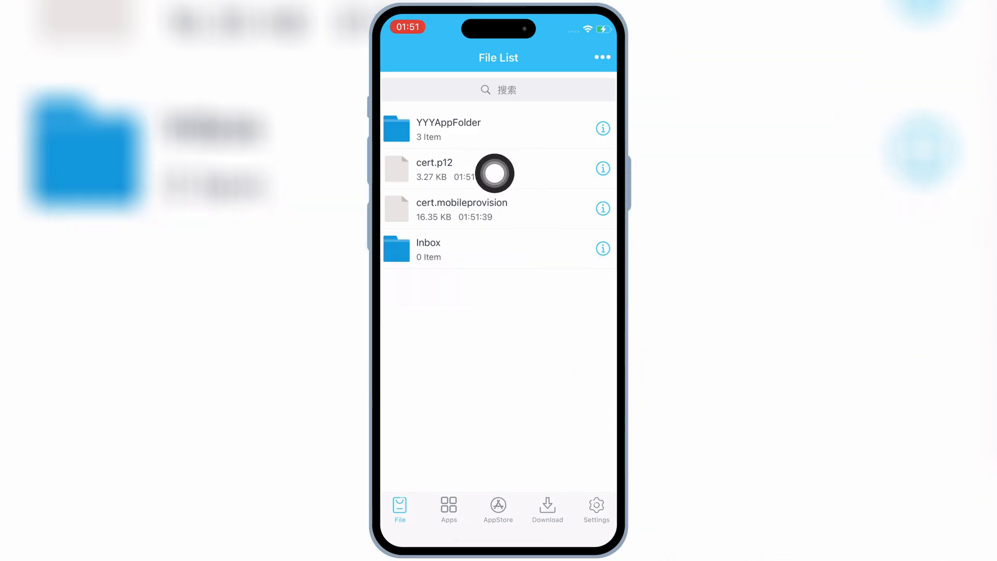
left_click(434, 168)
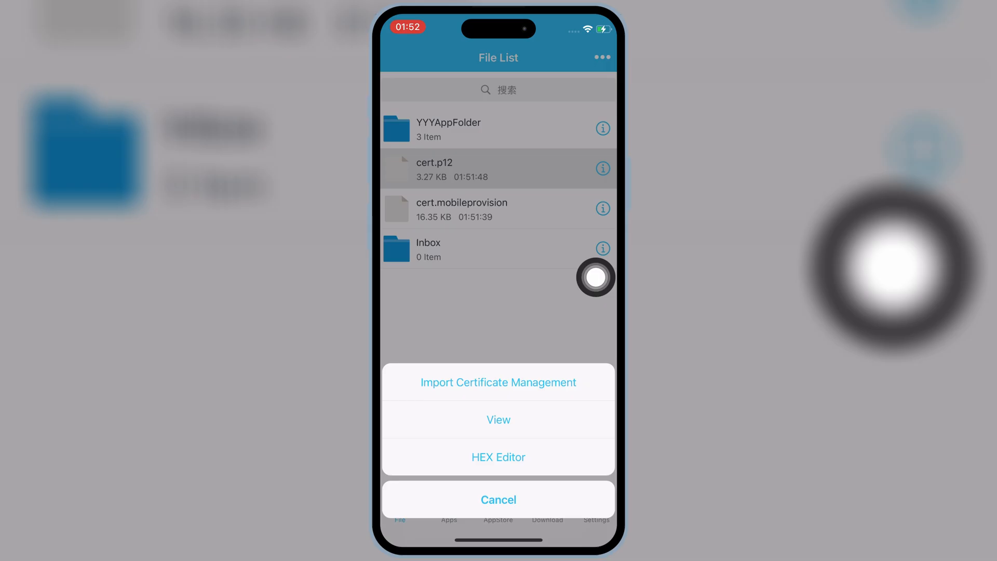
left_click(497, 382)
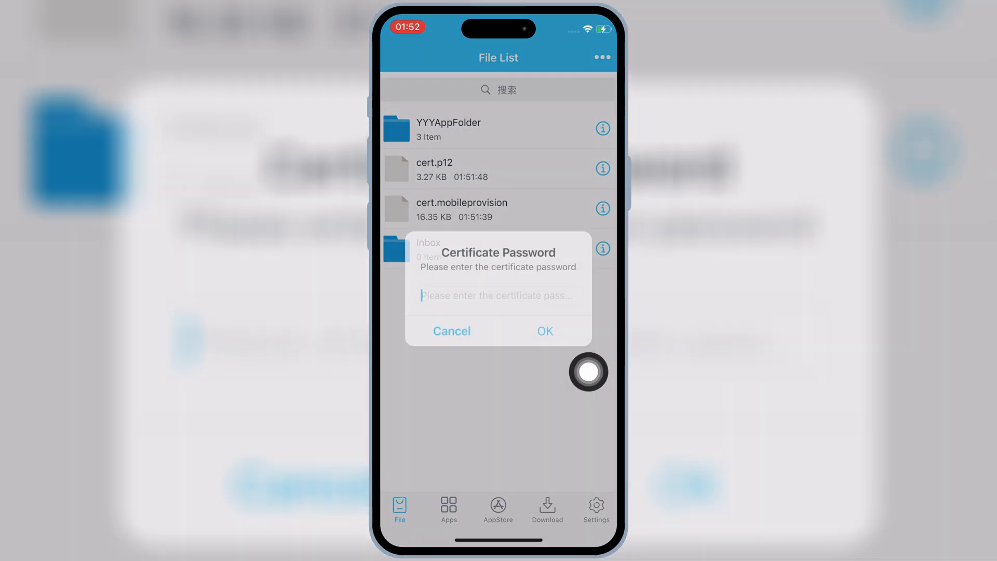
left_click(497, 295)
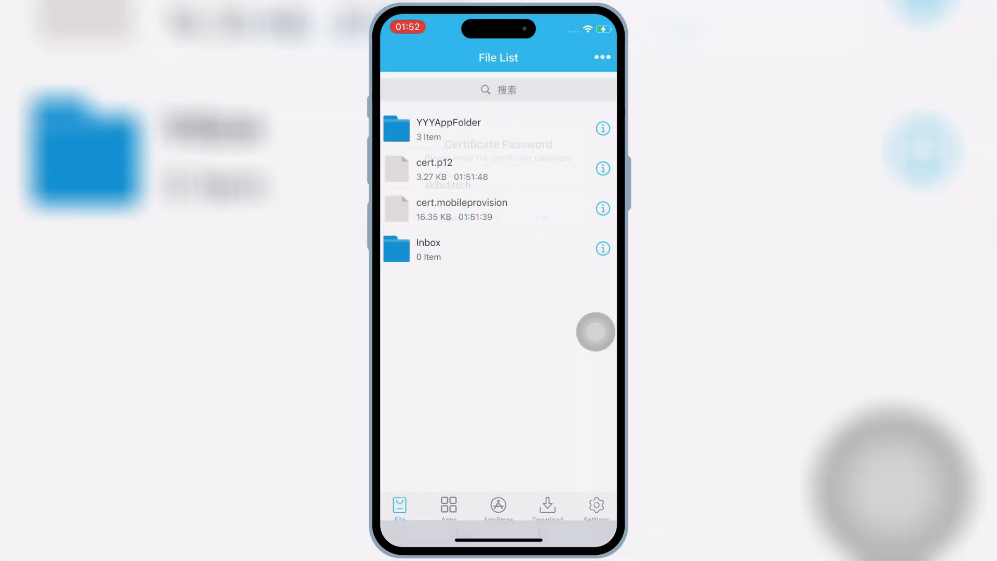
left_click(542, 218)
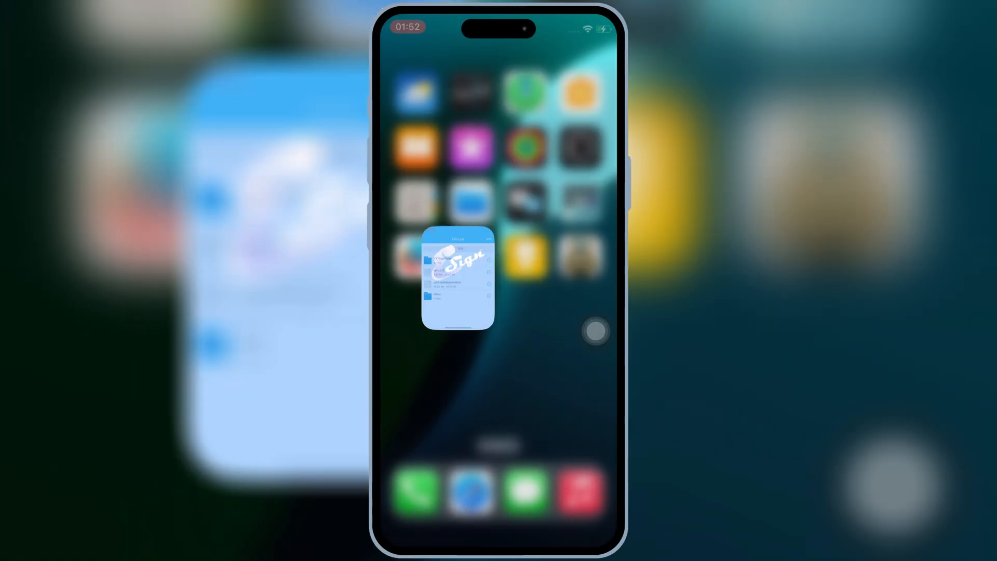
left_click(459, 278)
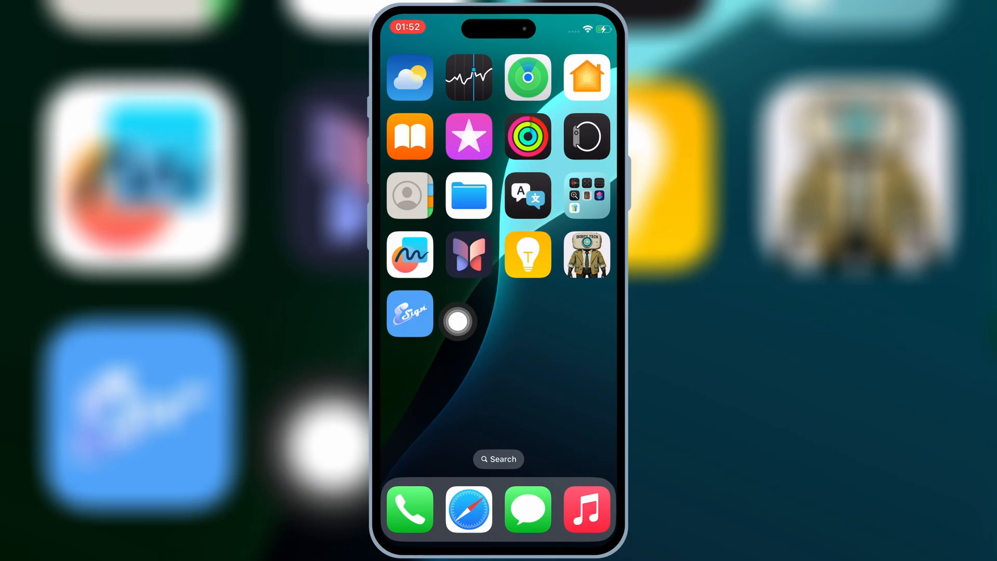
left_click(468, 195)
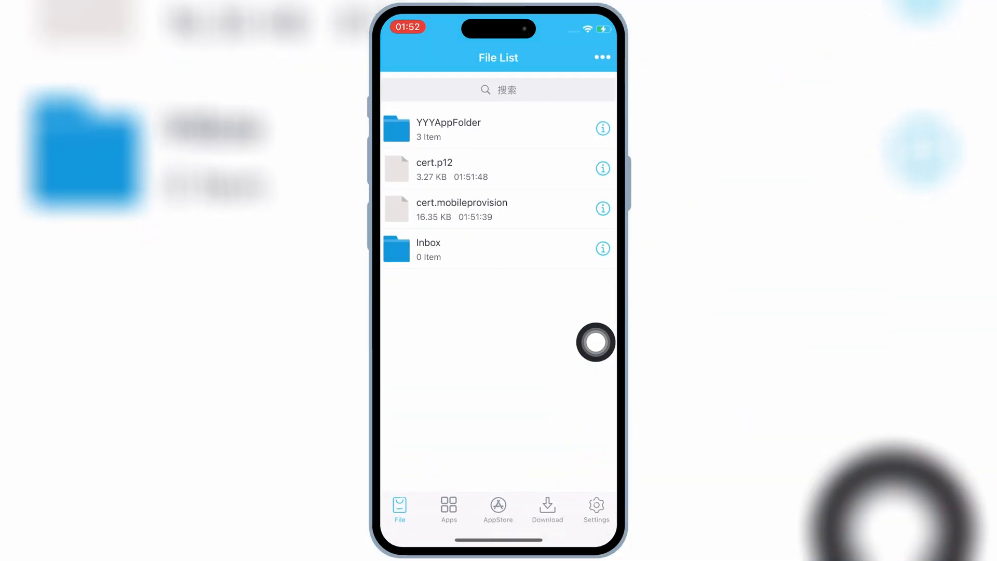
Step: Import Delta-2.695.955.ipa into eSign and view it in the unsigned Apps list
left_click(602, 57)
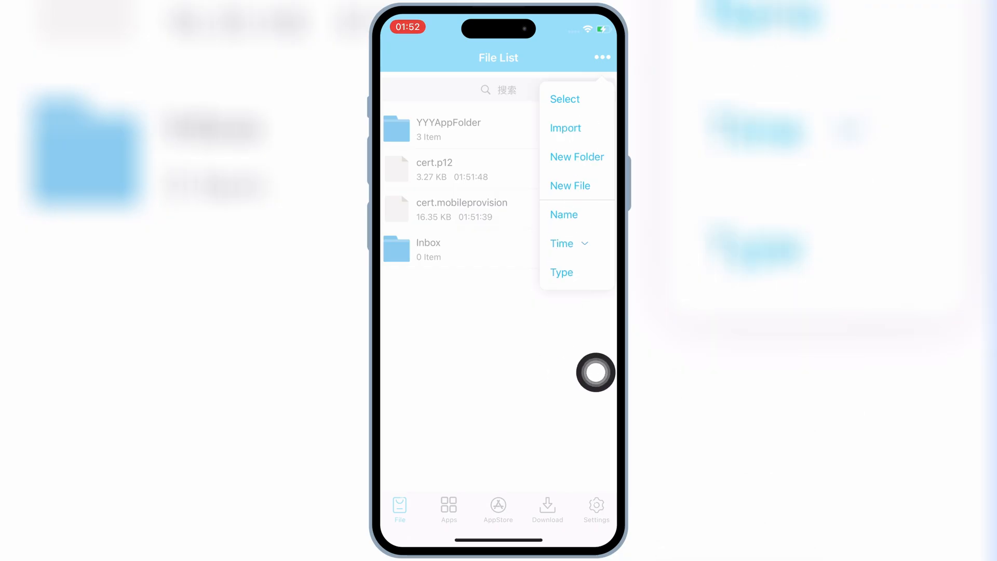
left_click(565, 128)
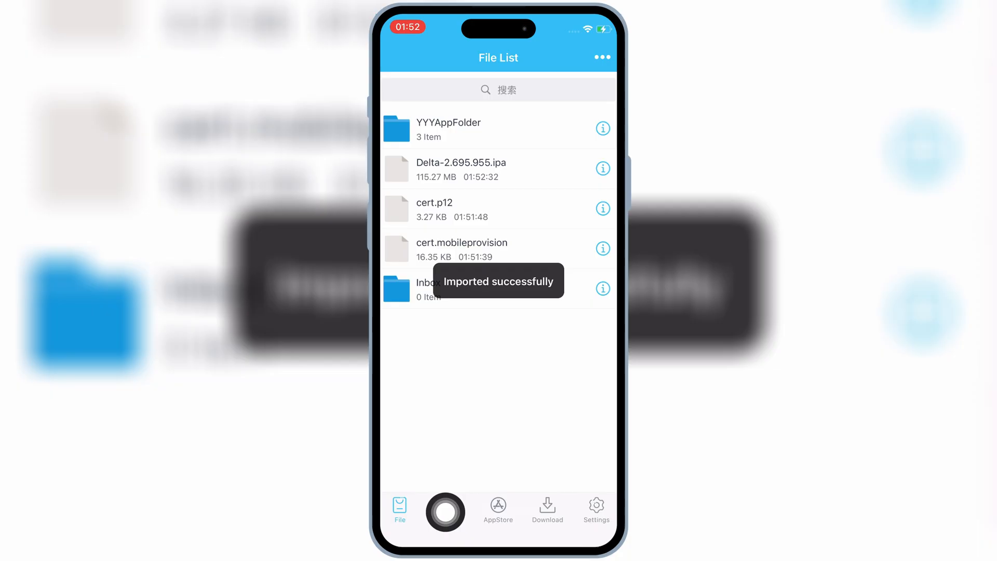
left_click(449, 510)
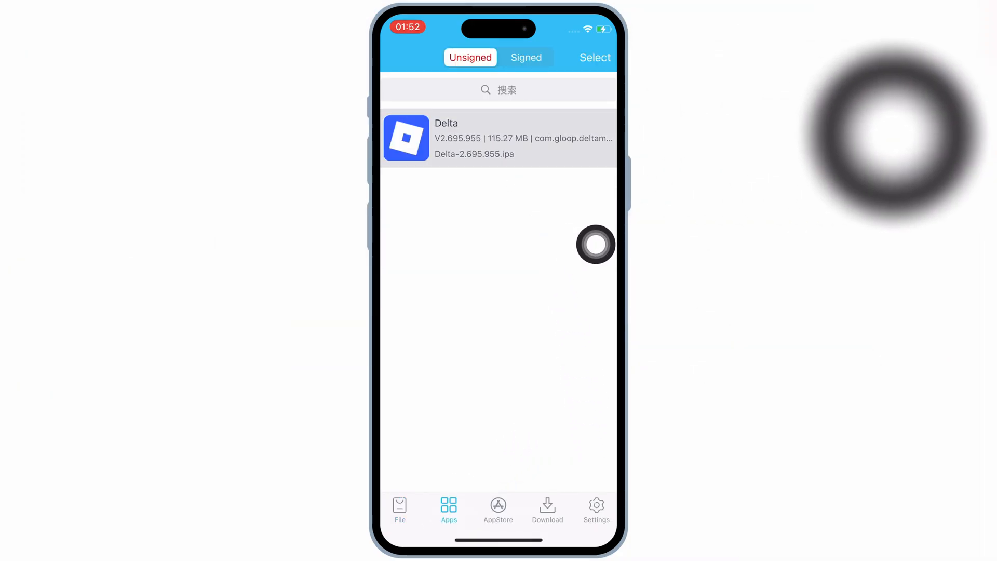
Step: Sign Delta with 'Remove mobileprovision after signing' enabled, producing Delta_2.695.955_1761814380.ipa
left_click(498, 138)
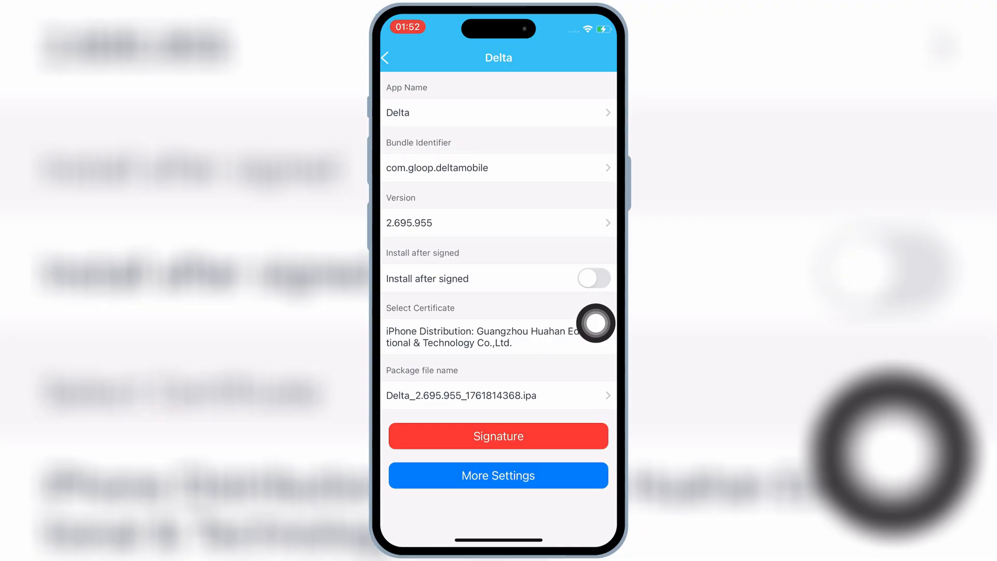
left_click(498, 475)
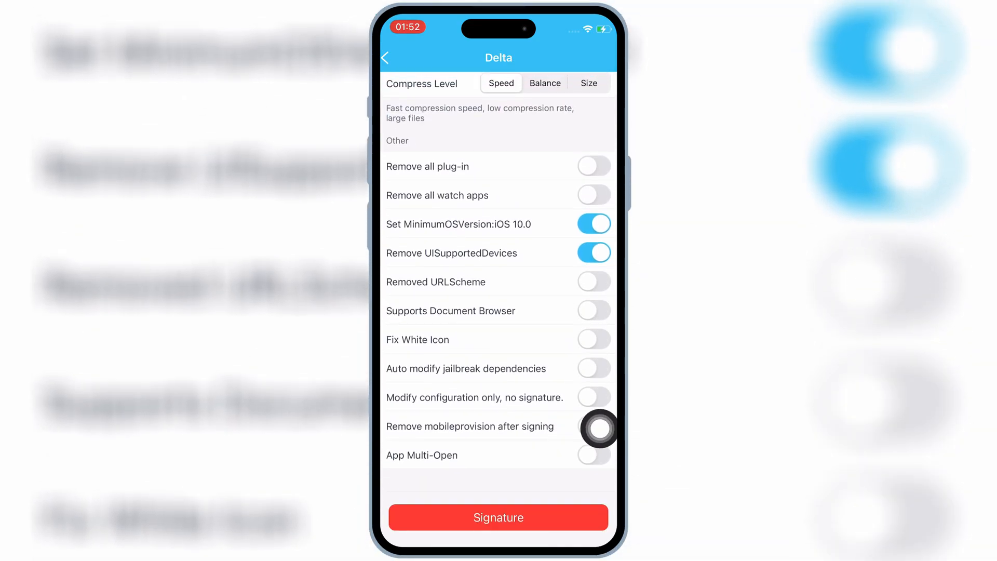
left_click(594, 426)
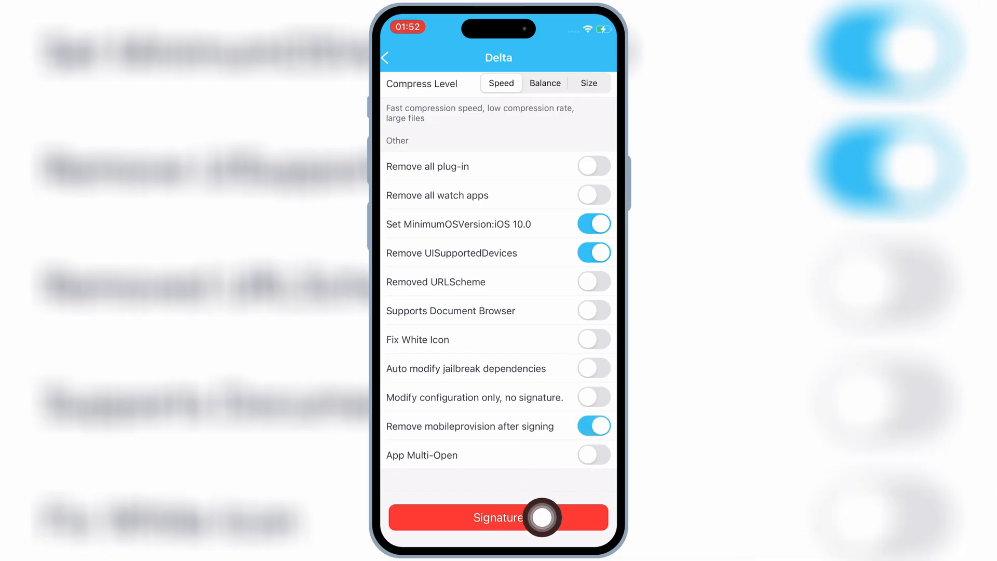
left_click(498, 517)
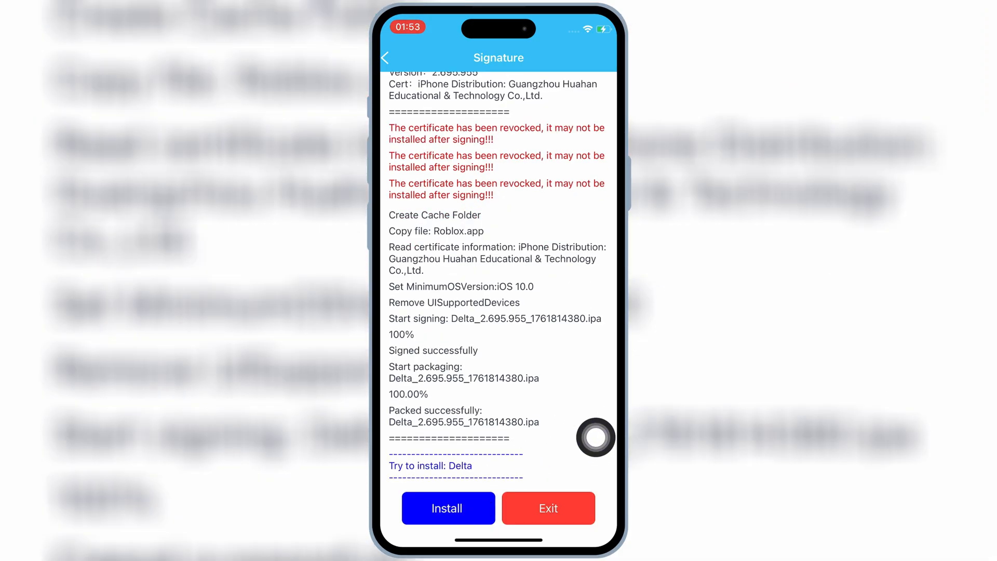
Step: Install the signed Delta IPA and confirm the install prompt so its icon lands beside eSign
left_click(448, 508)
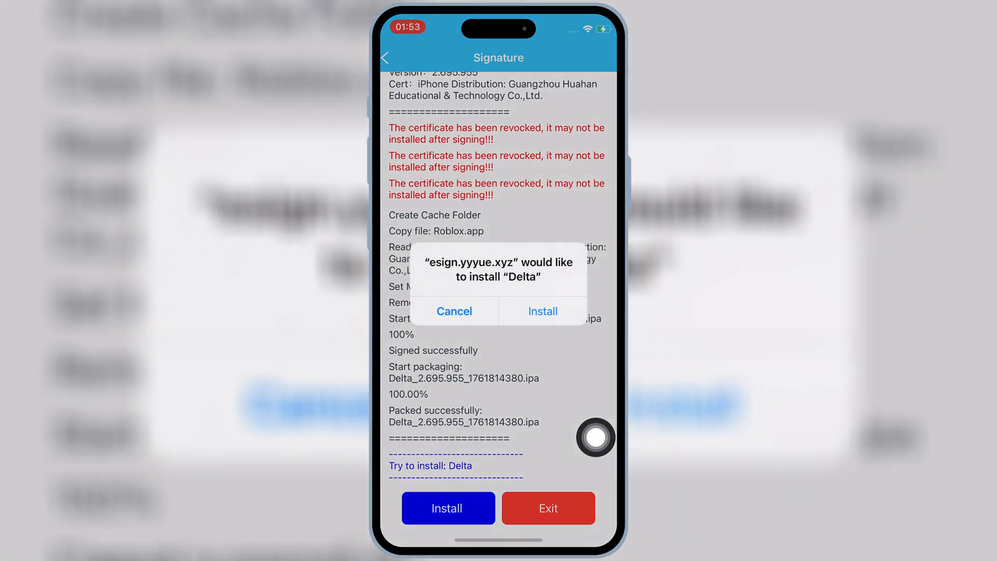
left_click(543, 310)
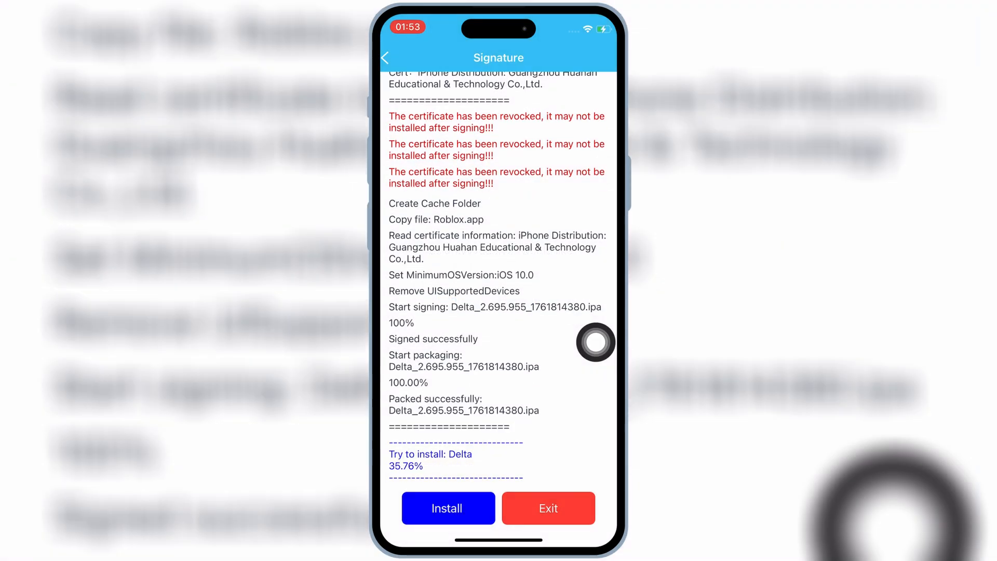
left_click(547, 508)
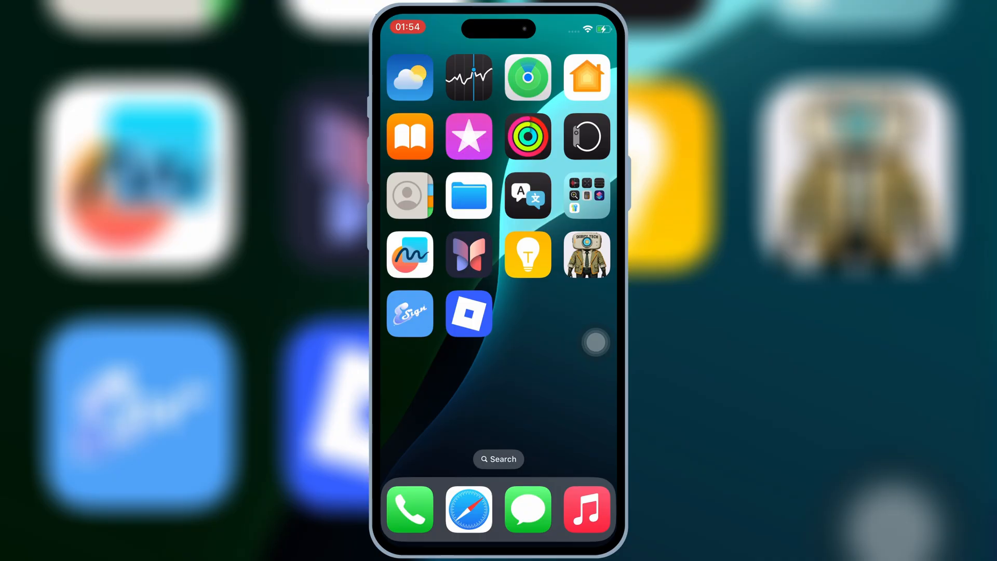
Step: Launch the new Roblox icon and sign in with the saved account
left_click(468, 312)
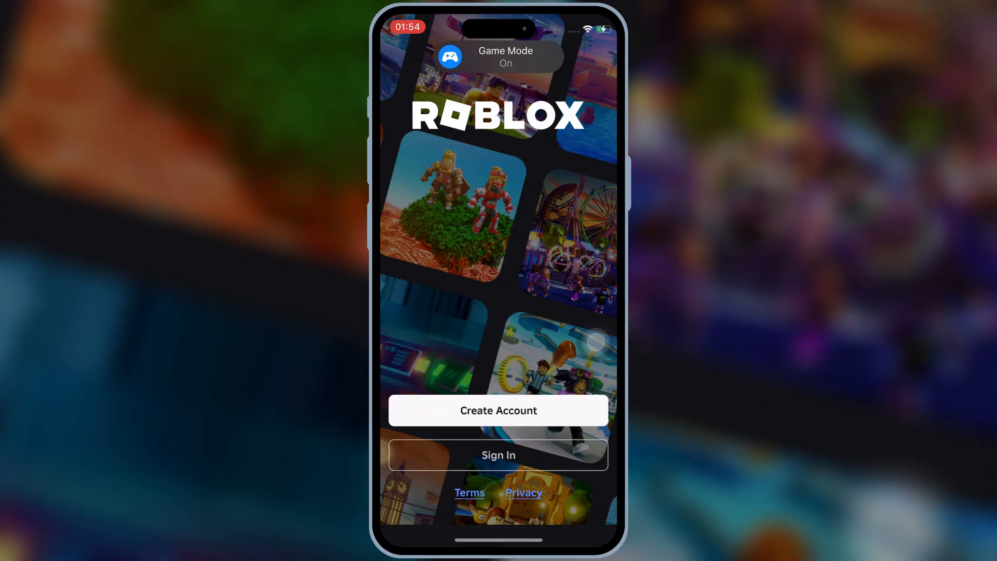
left_click(497, 454)
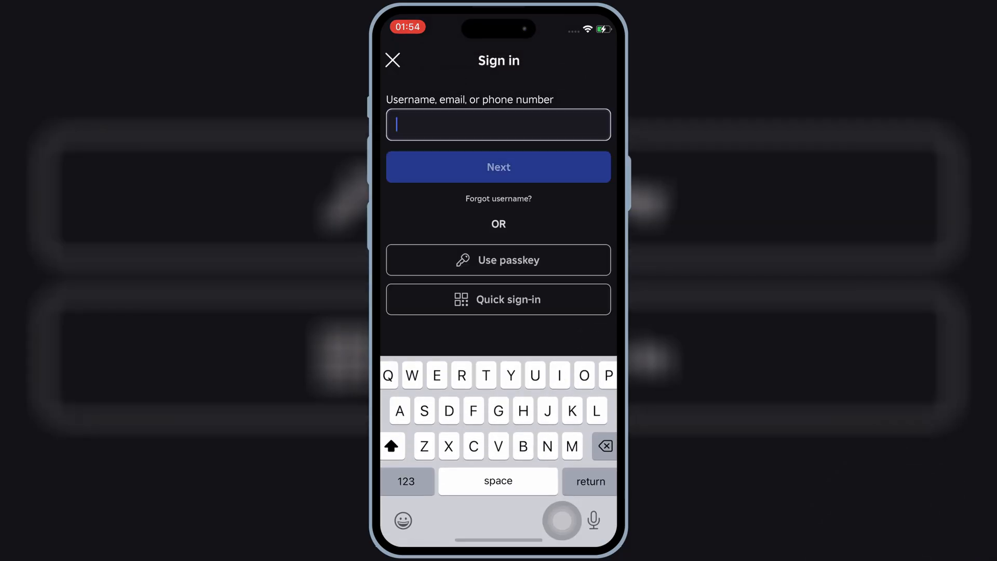
left_click(498, 166)
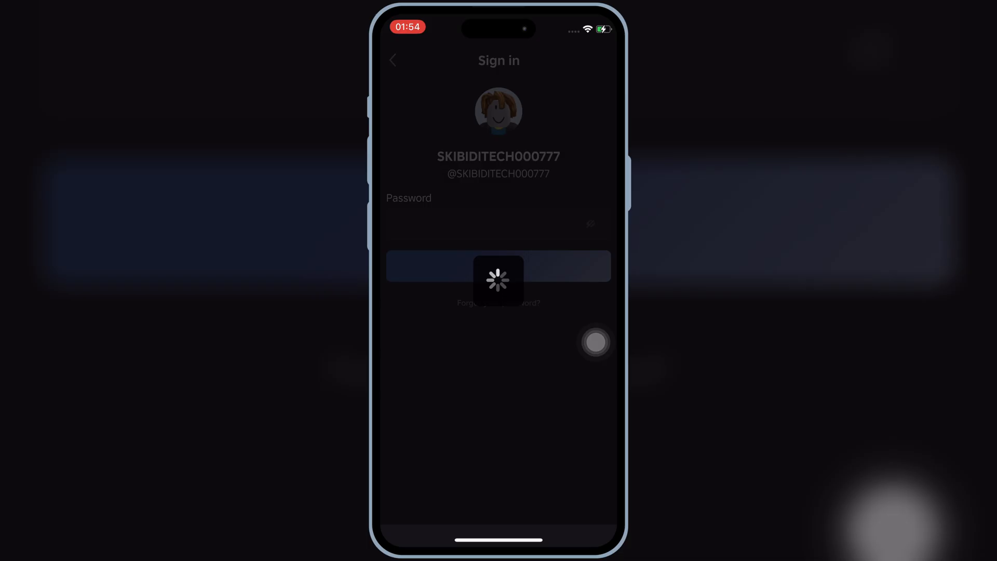